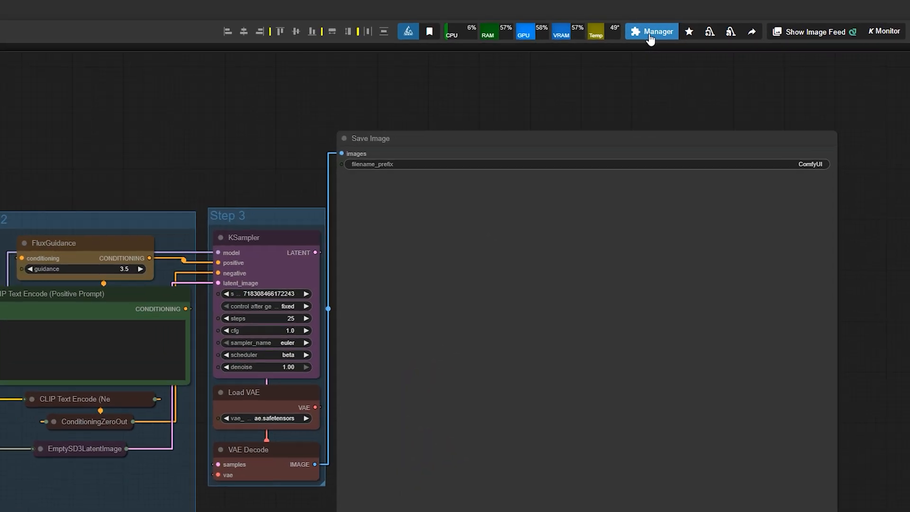
- Restart the ComfyUI server from Manager and reload the browser page after the reboot
left_click(651, 31)
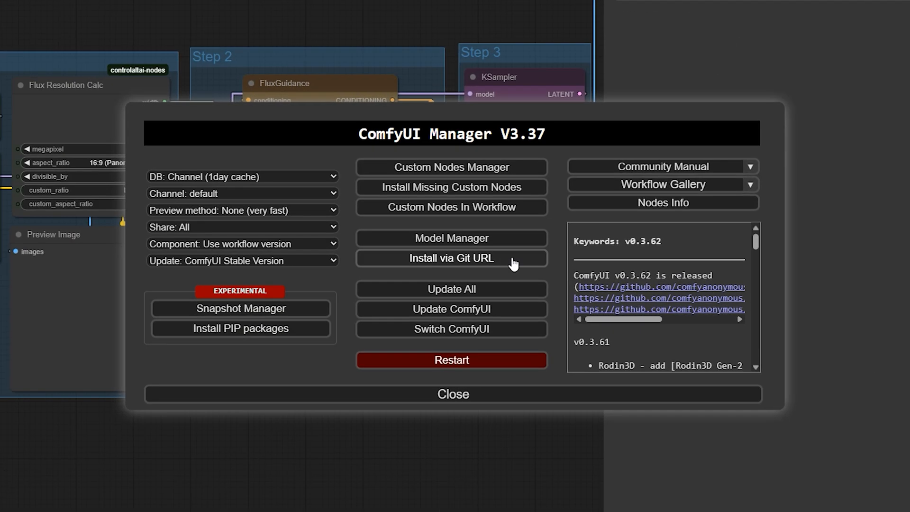
left_click(451, 309)
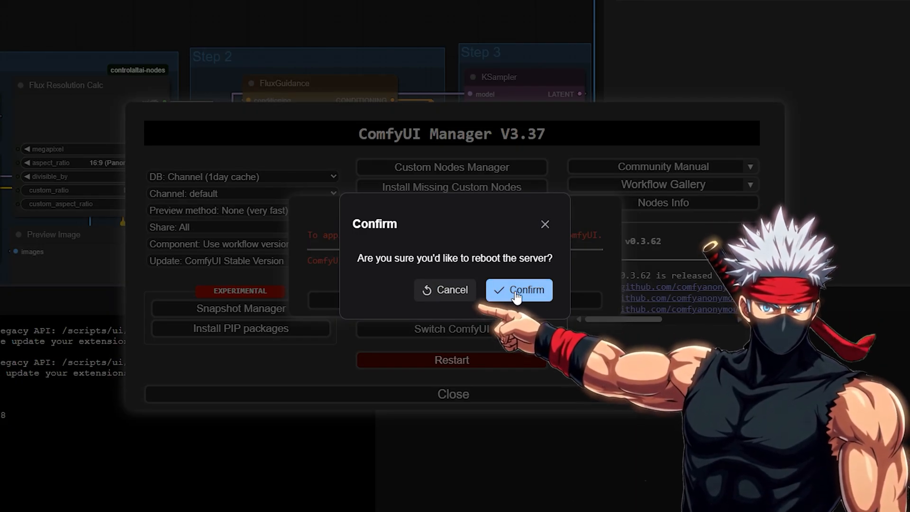
left_click(518, 290)
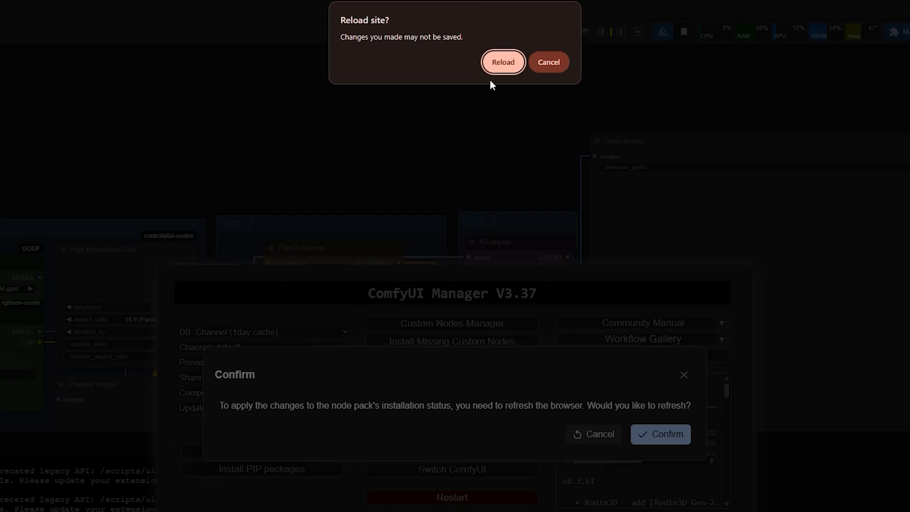
left_click(502, 62)
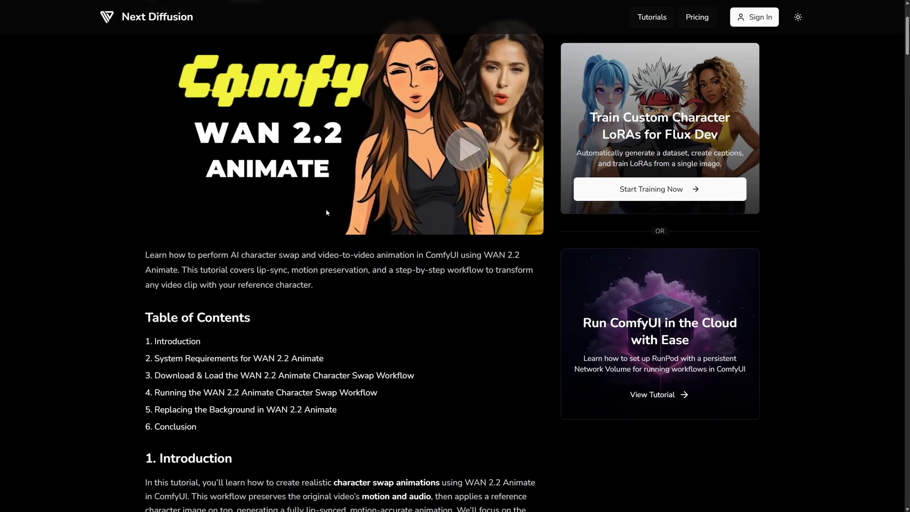
- Scroll the tutorial to Requirement 2: Download WAN 2.2 Animate Model Files
scroll("down", 3)
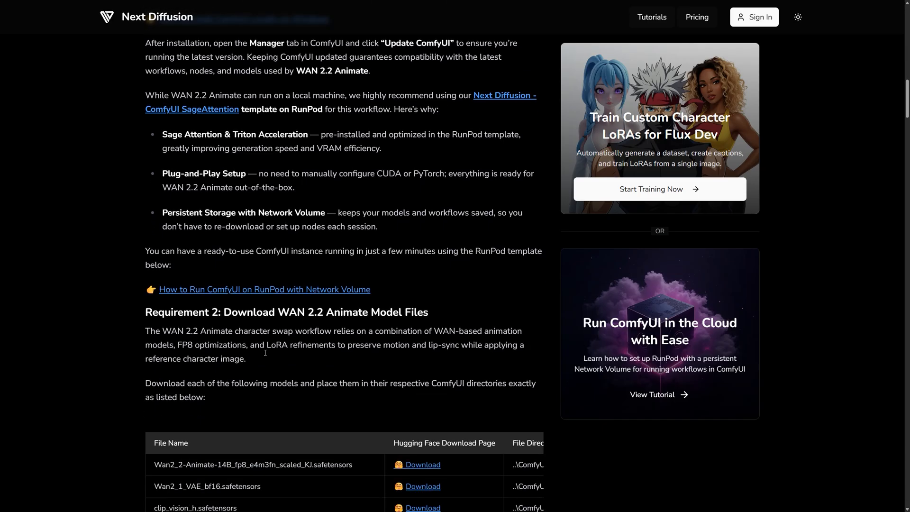
scroll("down", 3)
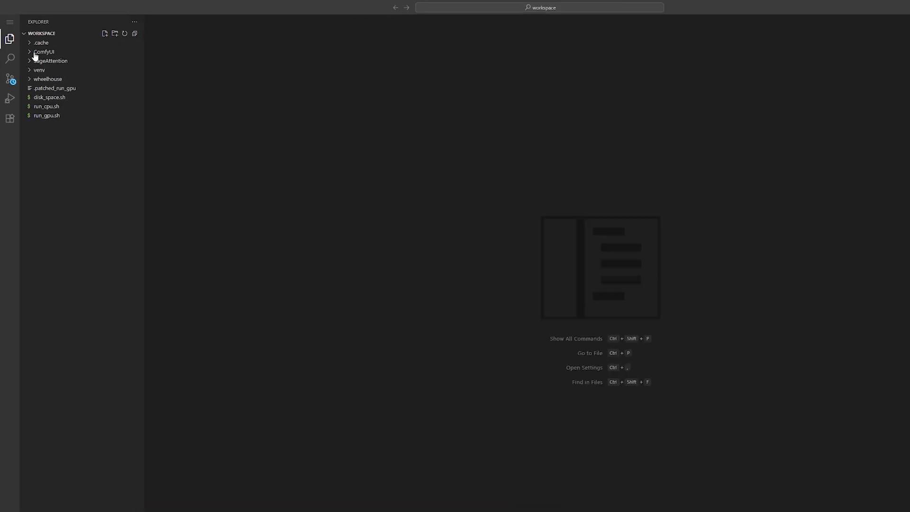
- Expand ComfyUI > models in the Explorer and bring up the diffusion_models folder's context menu
left_click(44, 51)
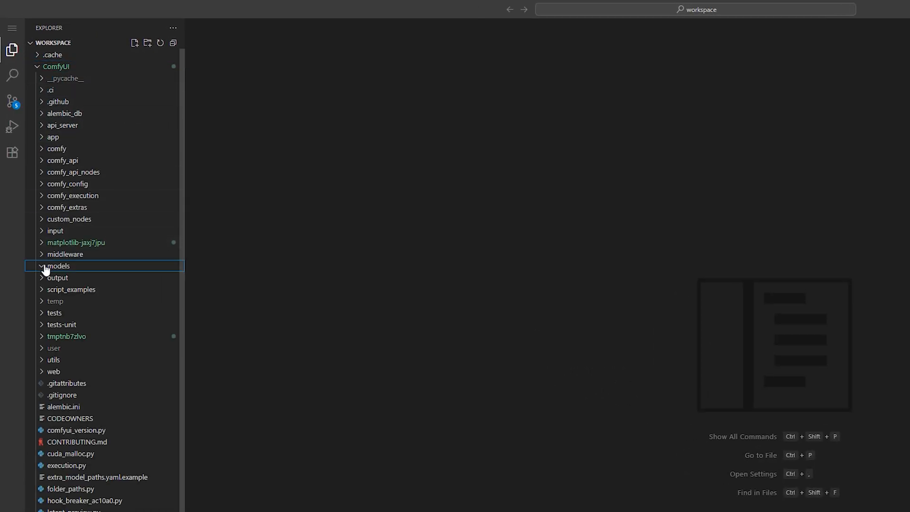
left_click(58, 265)
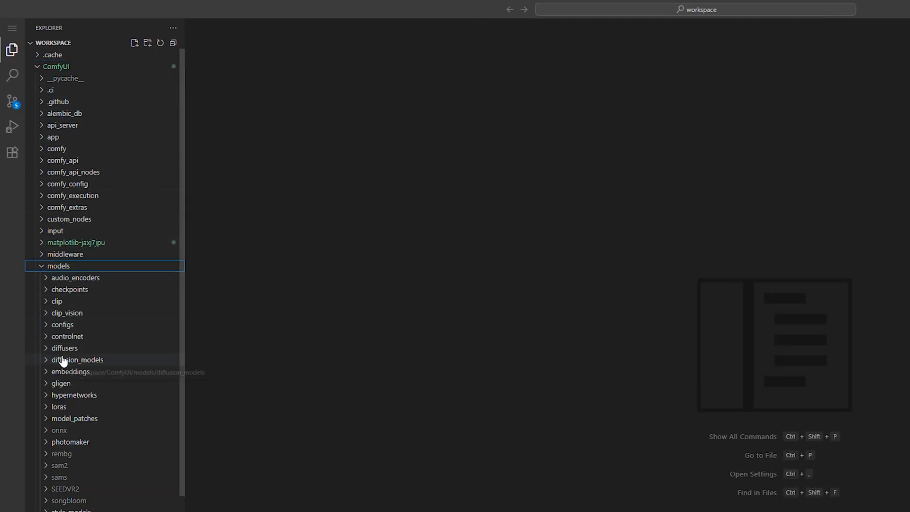
right_click(78, 359)
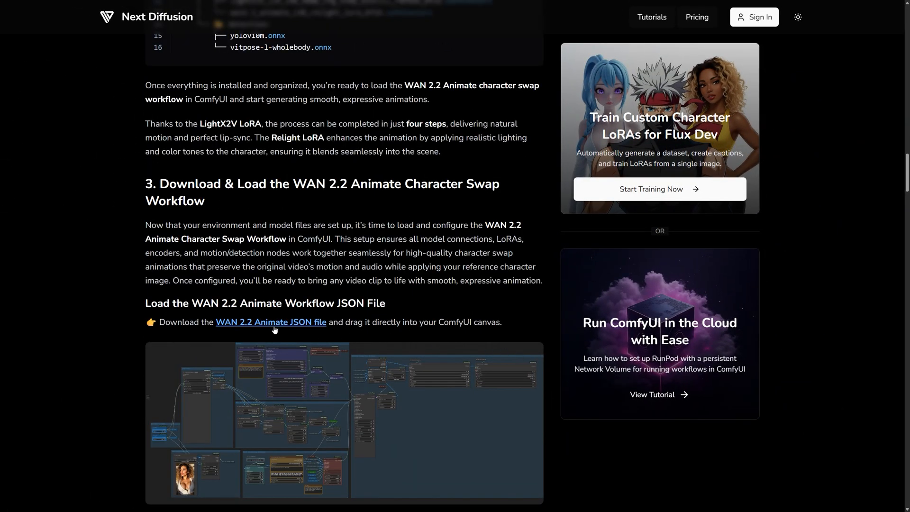
- Download the WAN 2.2 Animate workflow JSON from the tutorial's section 3 link
scroll("down", 3)
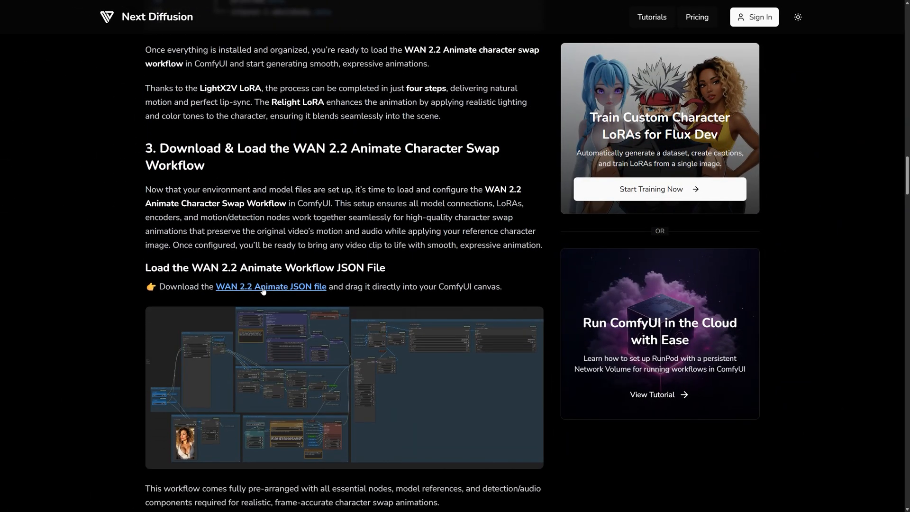
left_click(270, 287)
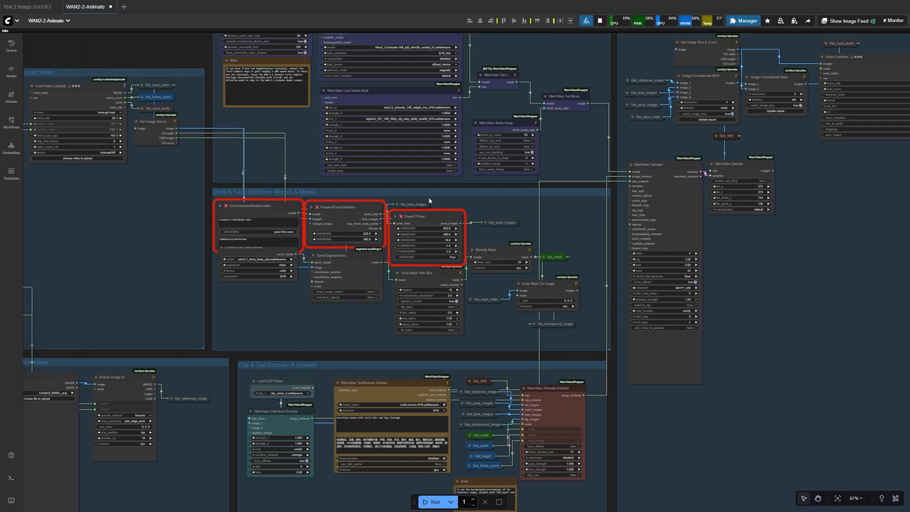
mouse_move(501, 234)
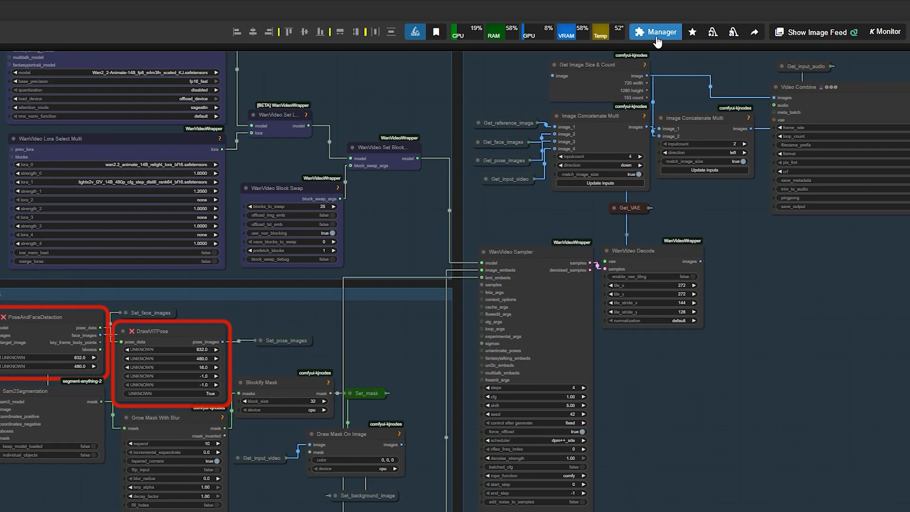
- Install ComfyUI-VideoHelperSuite from Missing Custom Nodes, then show the WanAnimatePreprocess repo's clone address
left_click(655, 32)
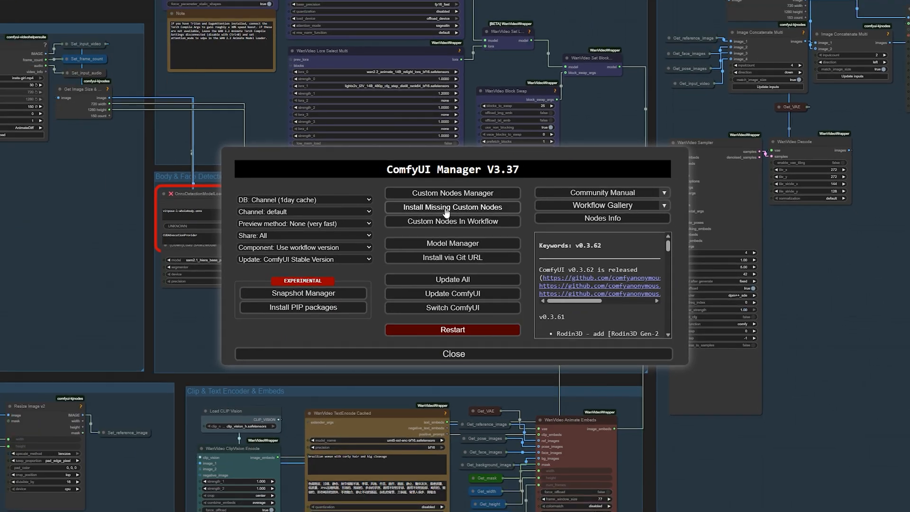
left_click(452, 208)
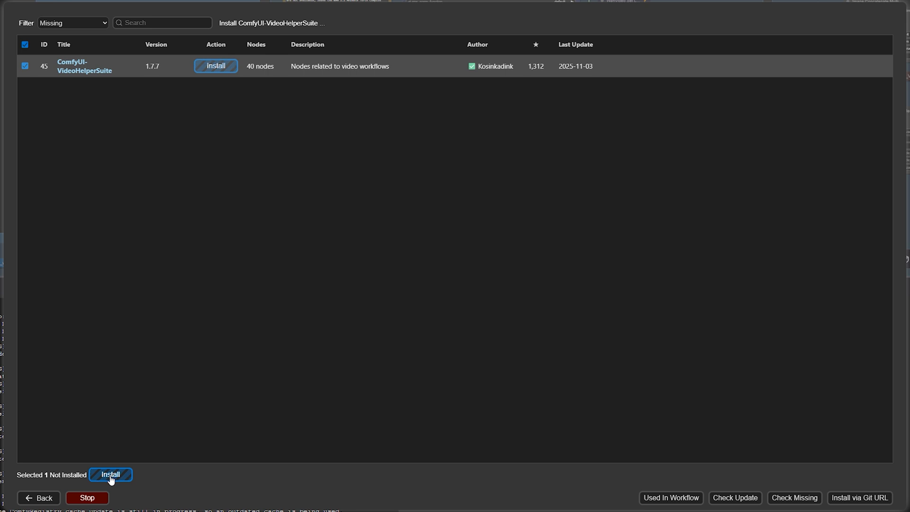
left_click(110, 474)
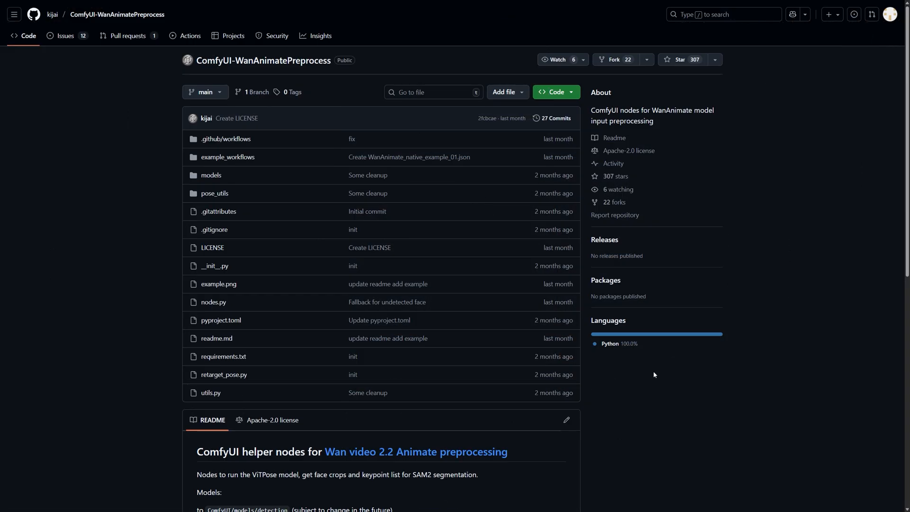
left_click(551, 92)
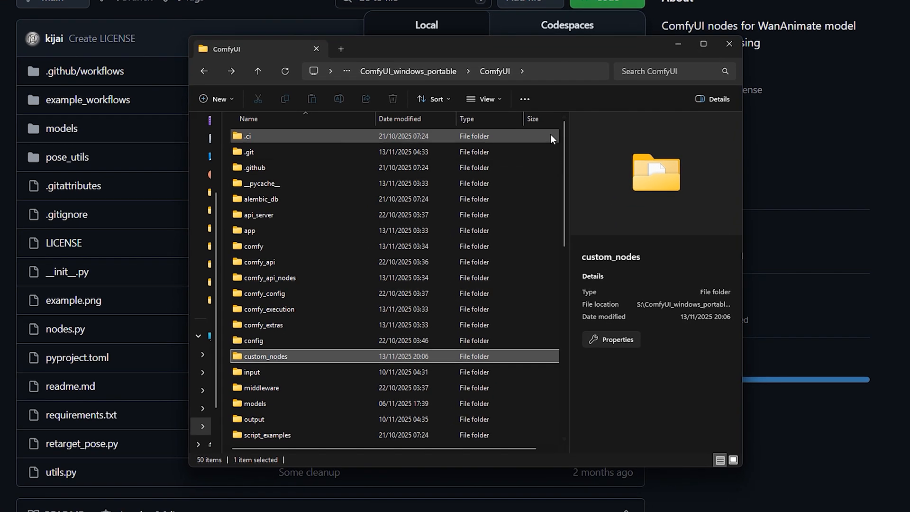
double_click(265, 355)
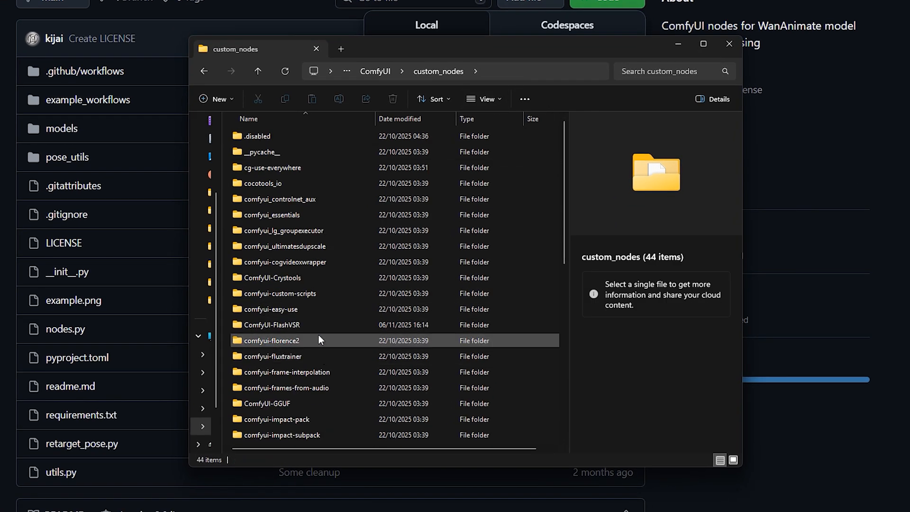
type("cmd")
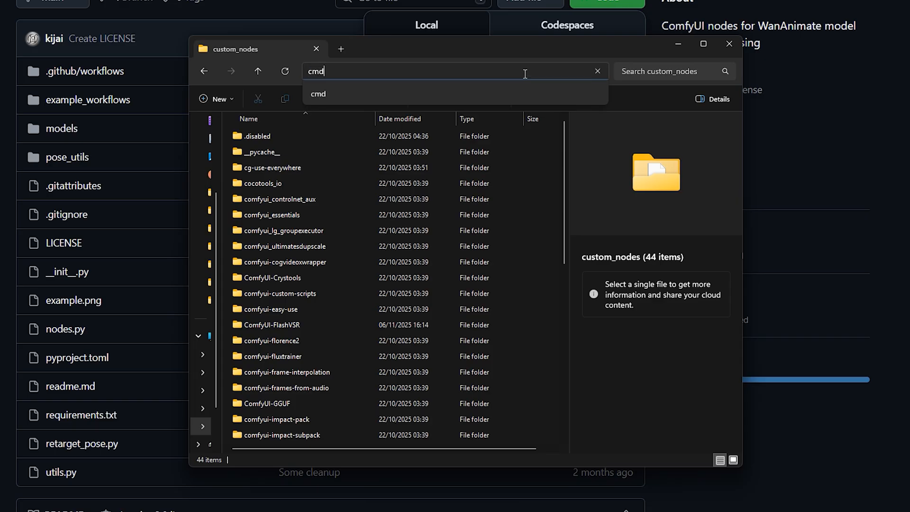
key("enter")
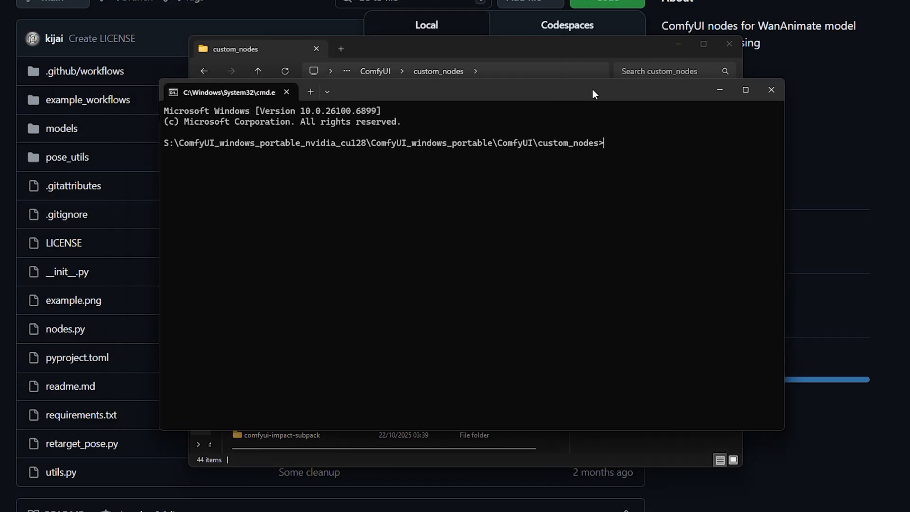
mouse_move(602, 179)
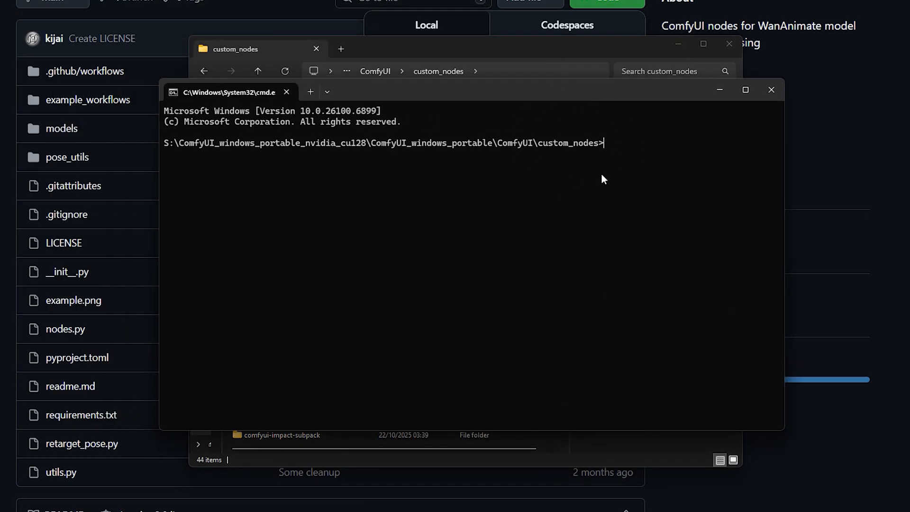
type("git clone")
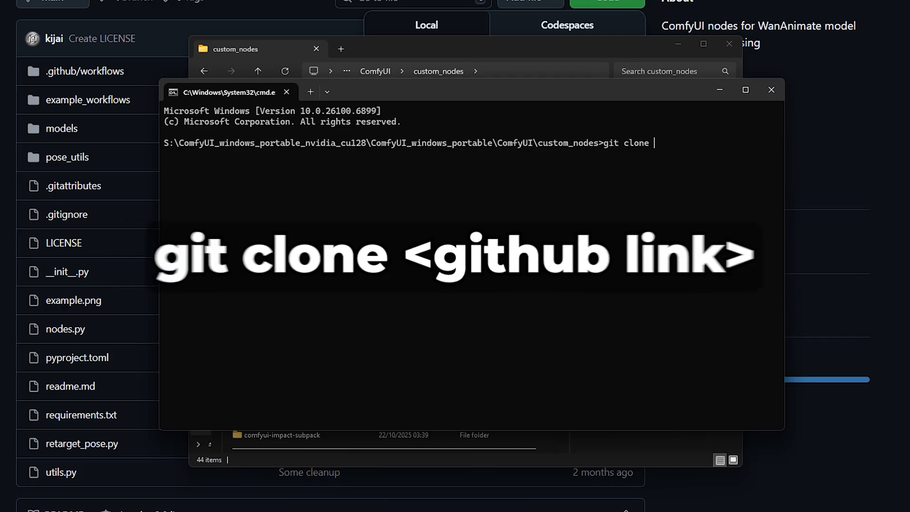
type("https://github.com/kijai/ComfyUI-WanAnimatePreprocess.git")
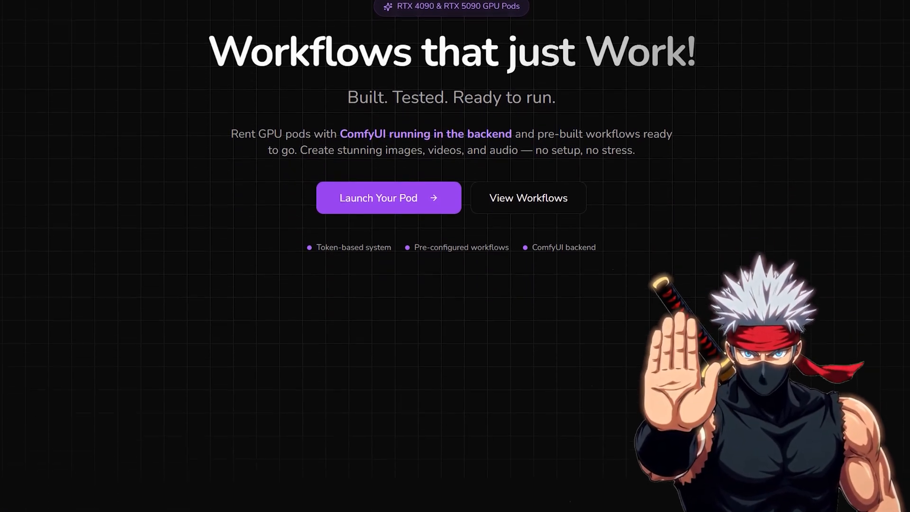
- Launch a pod on the RTX 4090 from the Next Diffusion GPU rental page
scroll("down", 3)
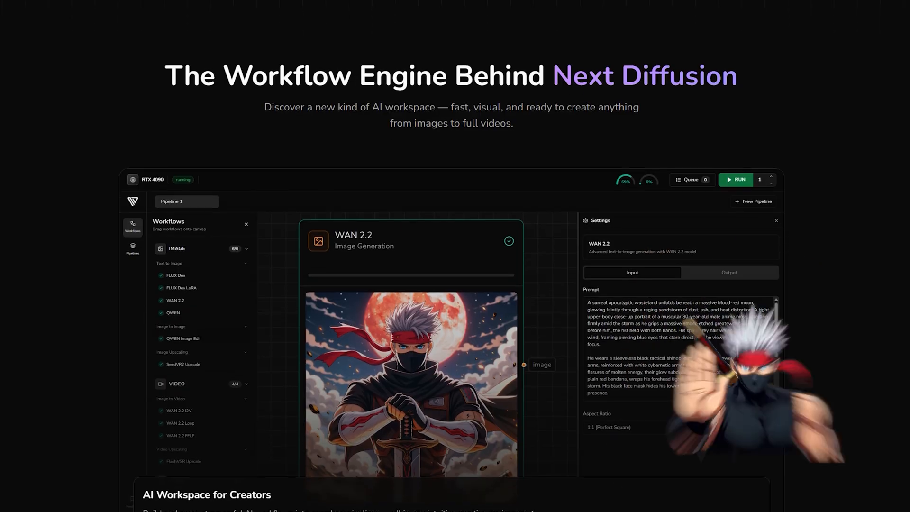
scroll("down", 3)
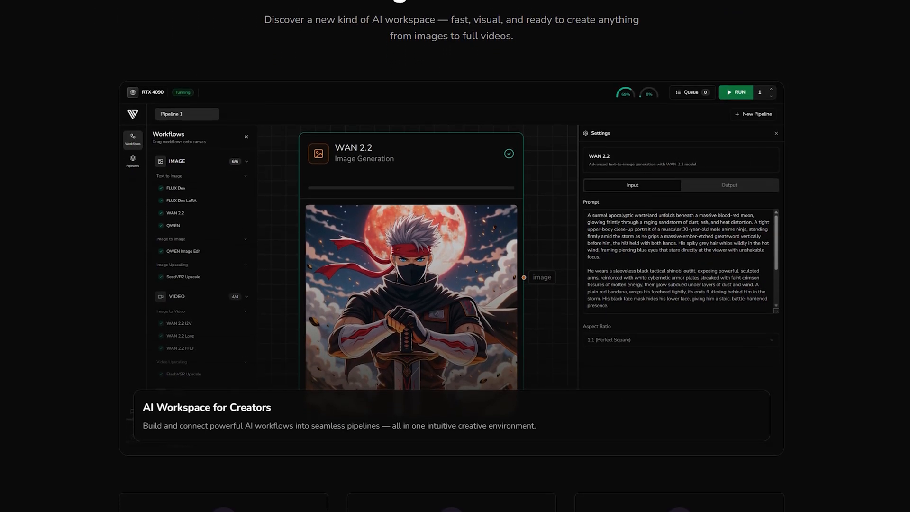
scroll("down", 3)
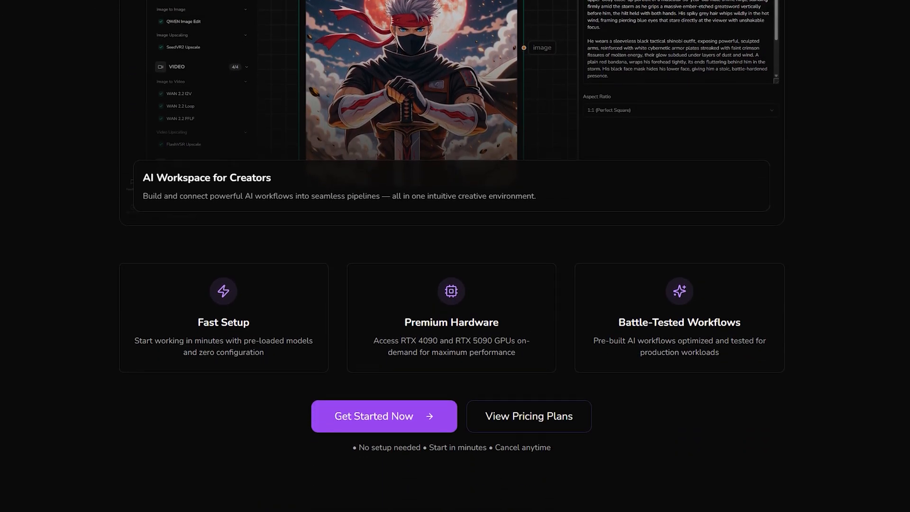
scroll("down", 3)
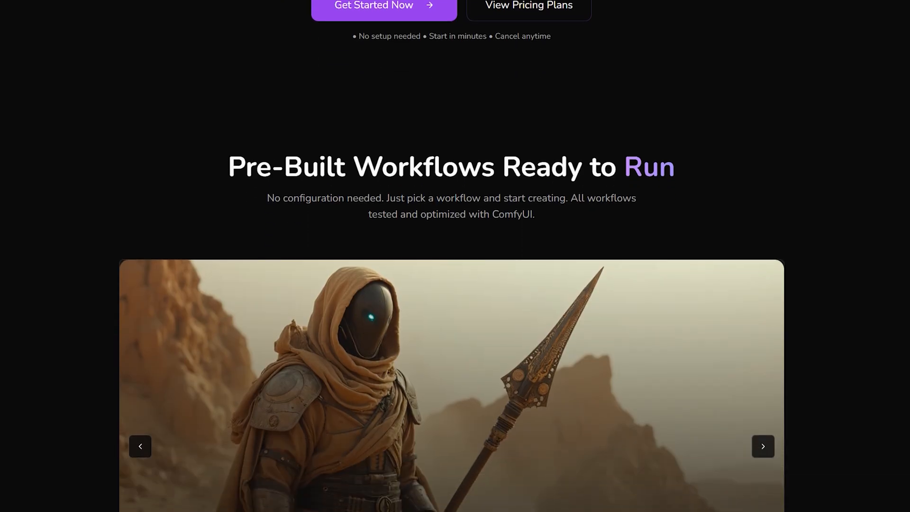
scroll("down", 3)
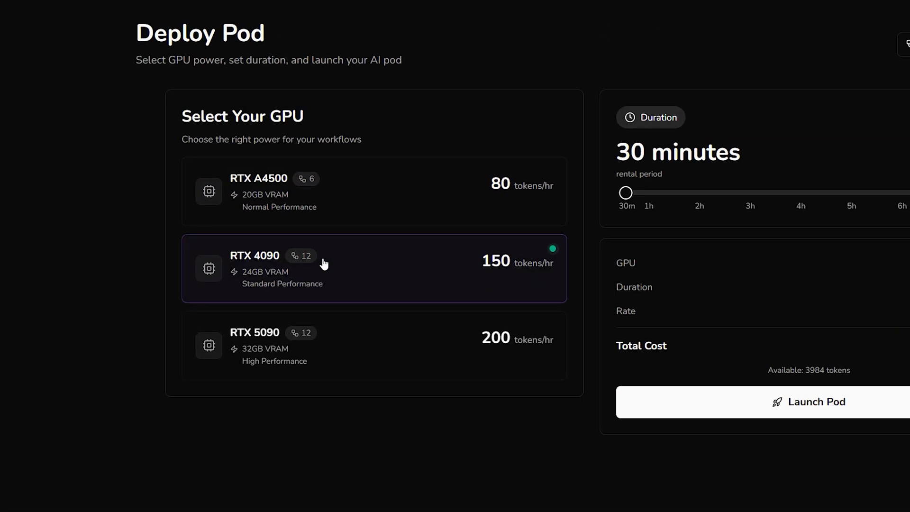
left_click(807, 402)
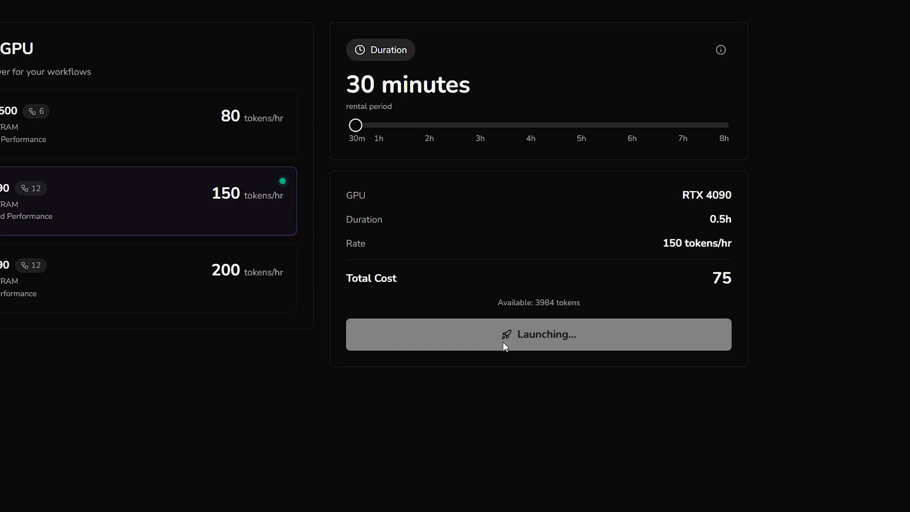
- Enlarge the SeedVR2 Upscale output and drag the slider to compare original and upscaled image
left_click(537, 334)
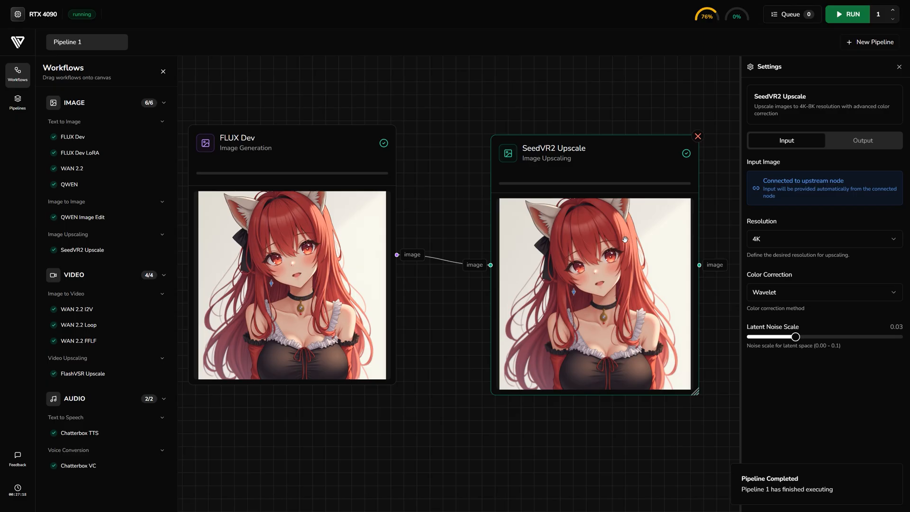
left_click(862, 140)
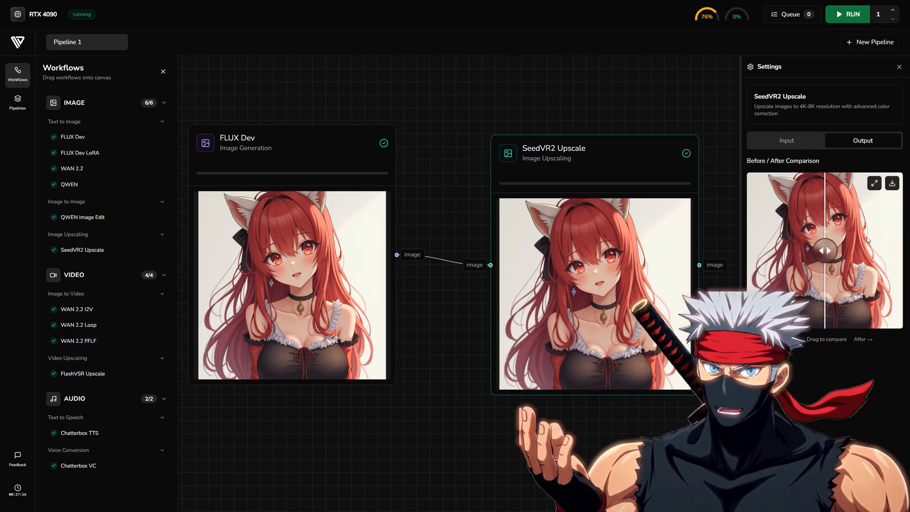
left_click(872, 183)
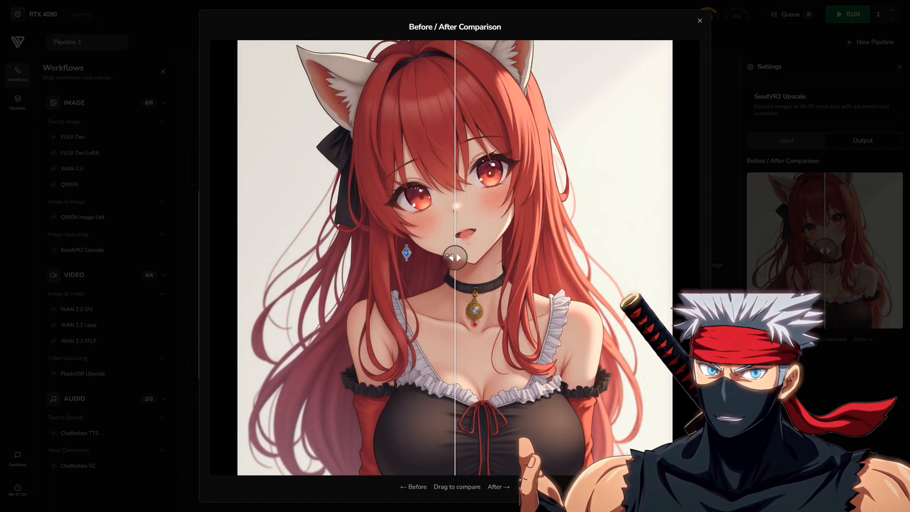
left_click_drag(456, 257, 361, 257)
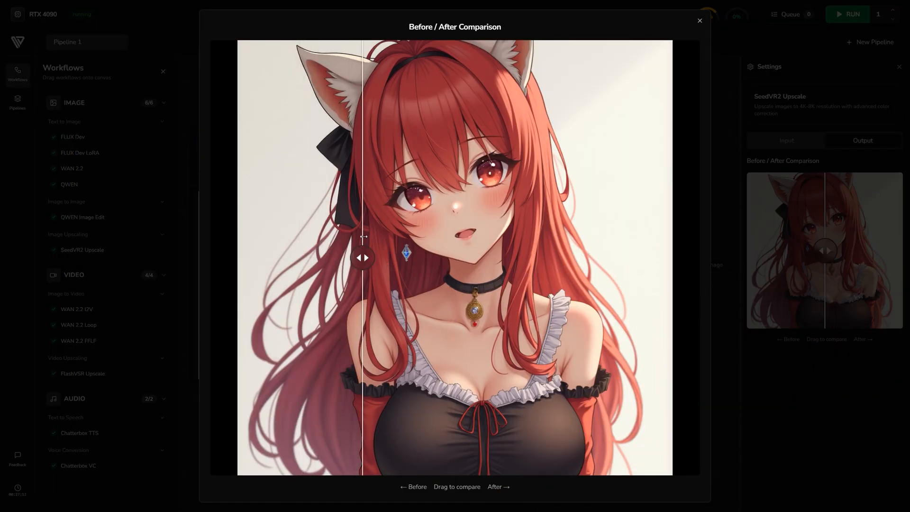
left_click_drag(363, 257, 516, 257)
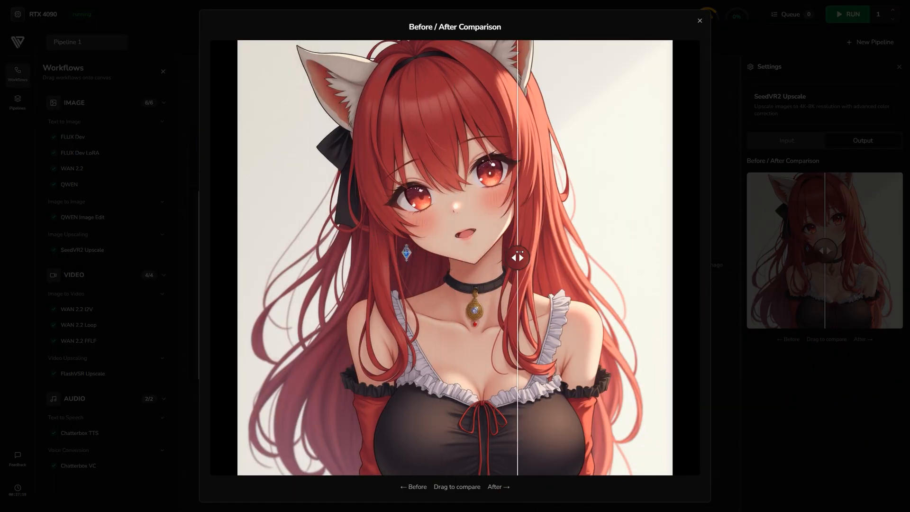
left_click_drag(516, 257, 396, 256)
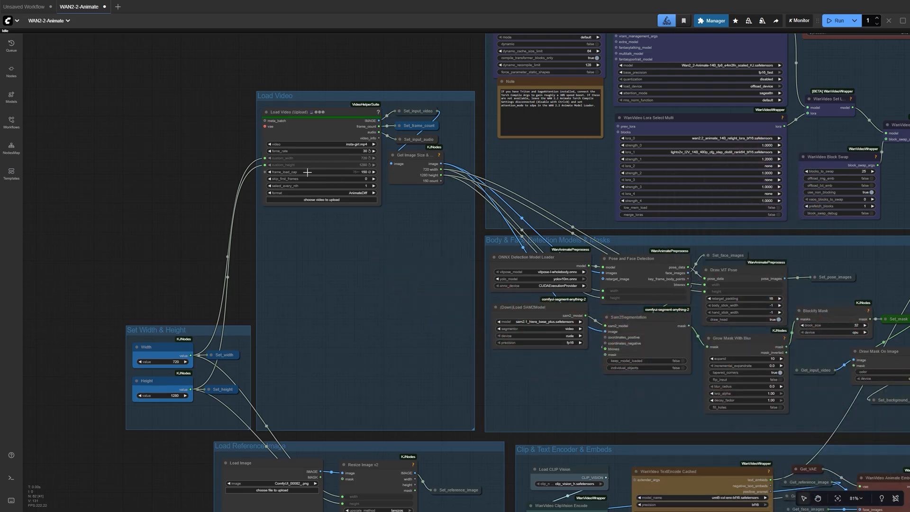
- Switch to the WAN2-2-Animate workflow tab showing its Load Video and text encoder groups
left_click(319, 200)
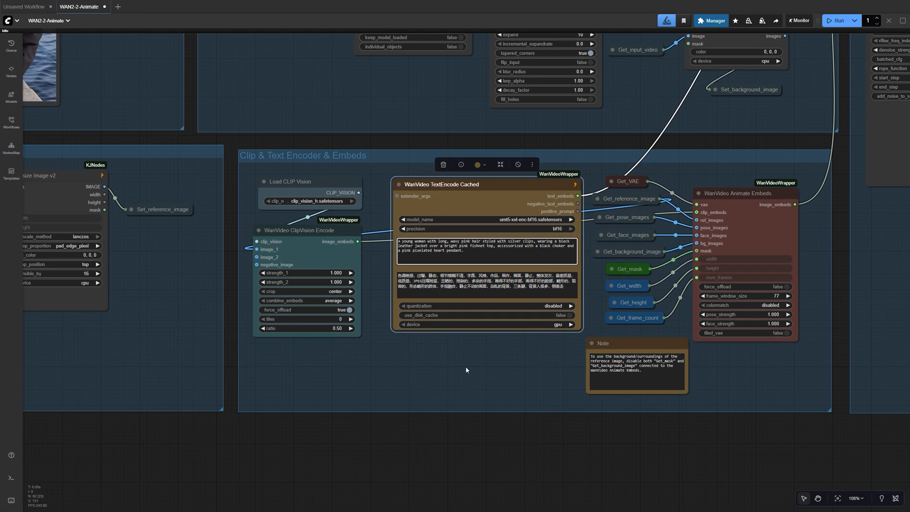
scroll("down", 3)
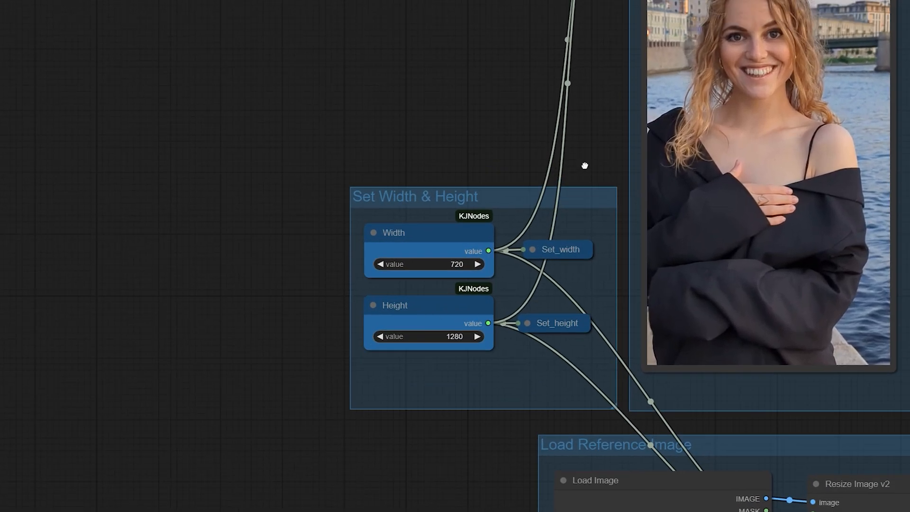
scroll("down", 3)
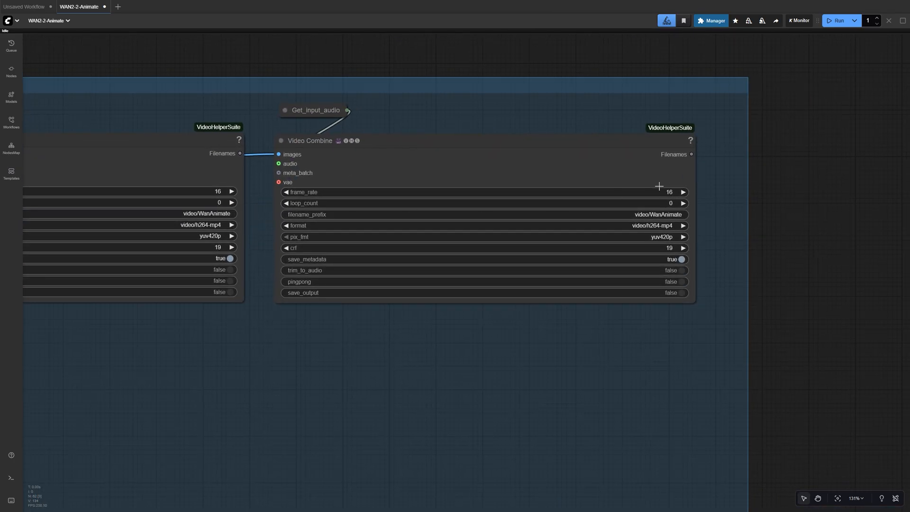
- Queue the WAN 2.2 Animate run swapping in the pink-haired character with the source motion
scroll("down", 3)
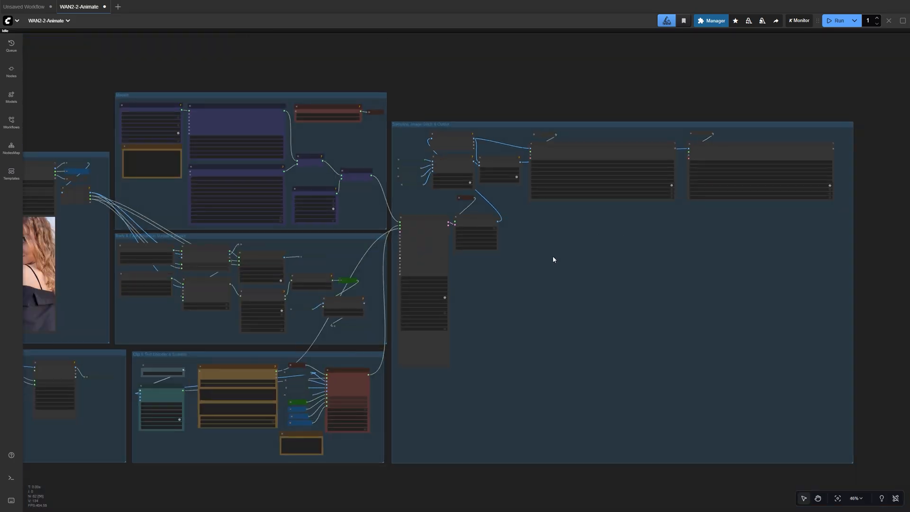
left_click_drag(552, 260, 439, 480)
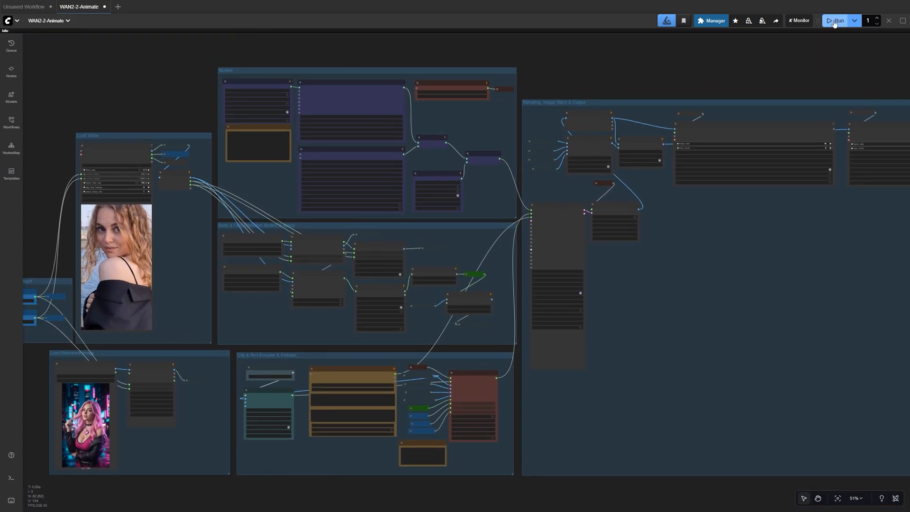
left_click(838, 20)
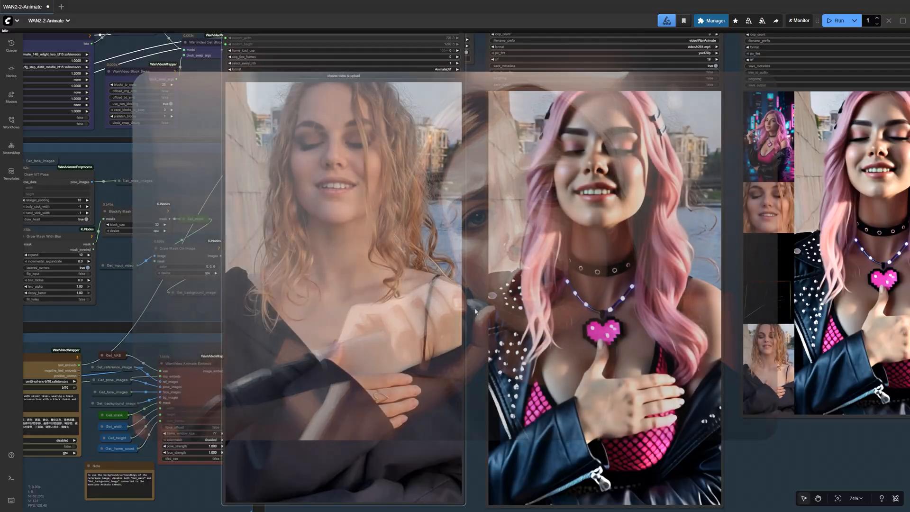
- Run the Qwen image edit with prompt 'tranform this image into a detailed anime style'
left_click(81, 7)
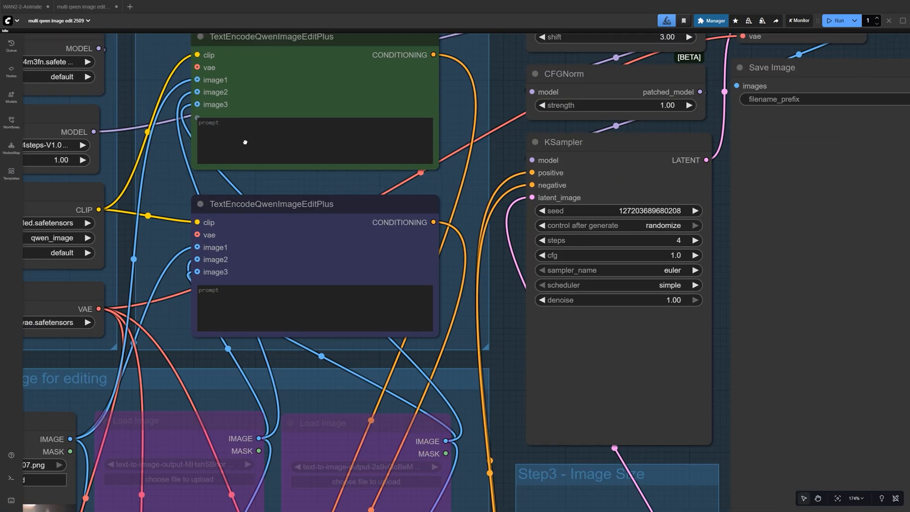
type("tranform this image into a detailed anime style")
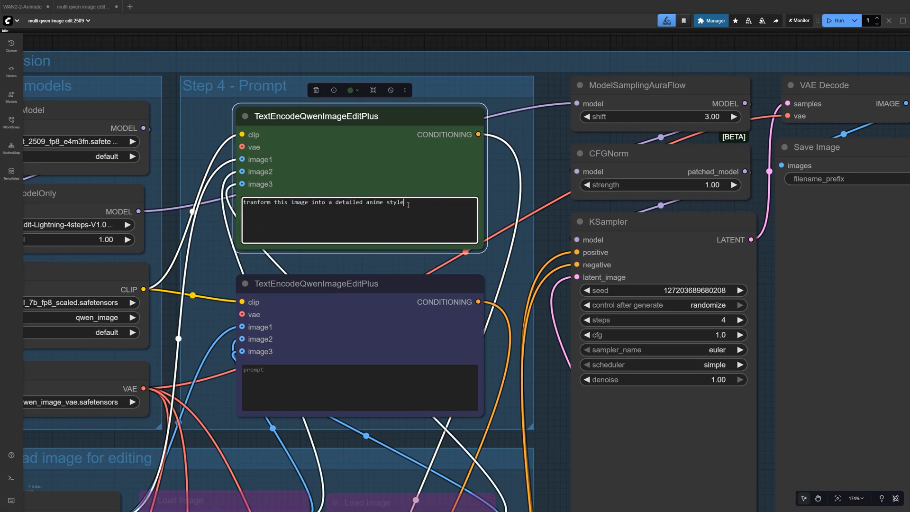
left_click(836, 20)
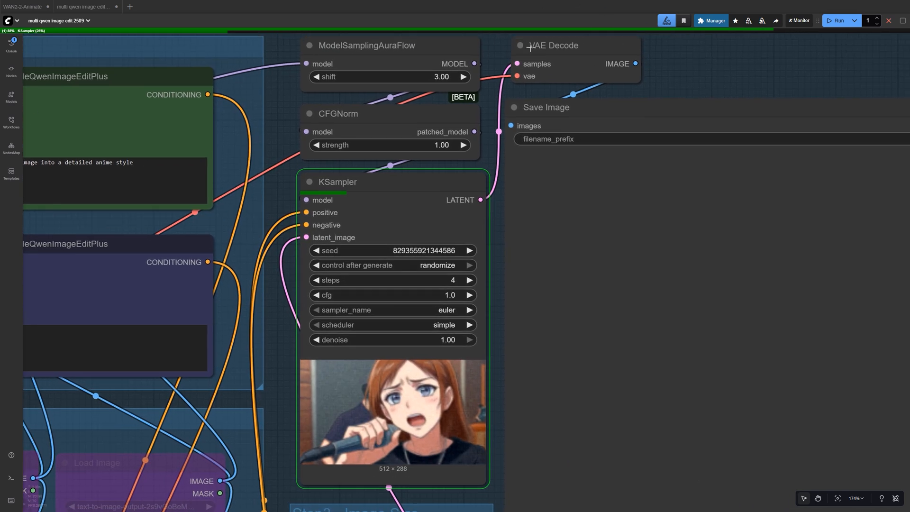
scroll("down", 3)
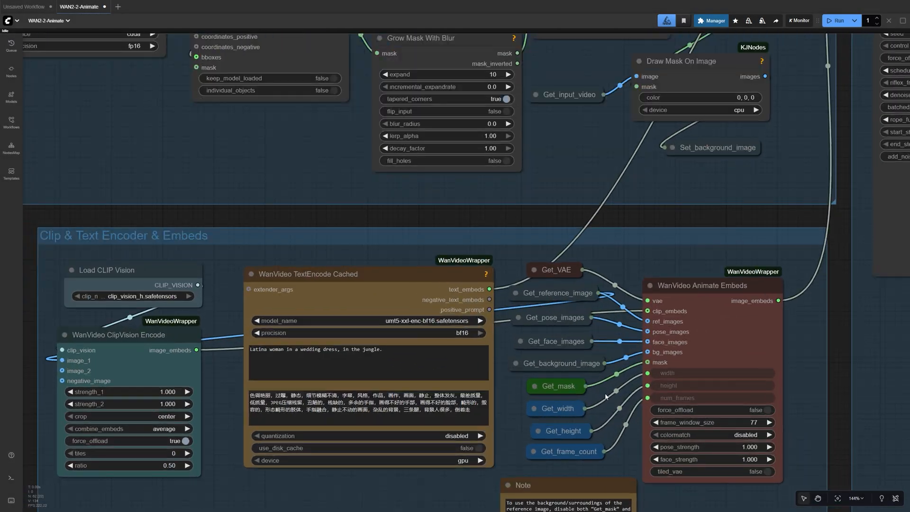
- Bypass the Get_background_image and Get_mask nodes (Ctrl+B) and run the bride reference generation
left_click(559, 363)
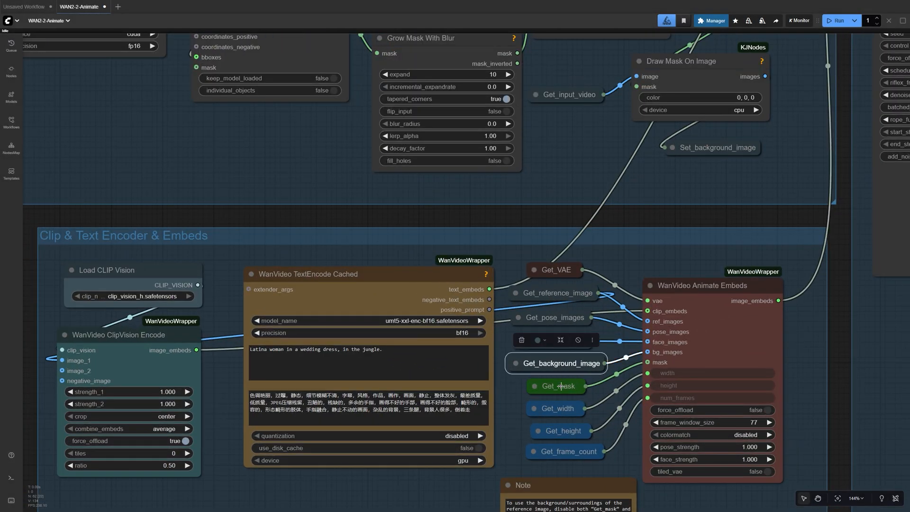
left_click(555, 386)
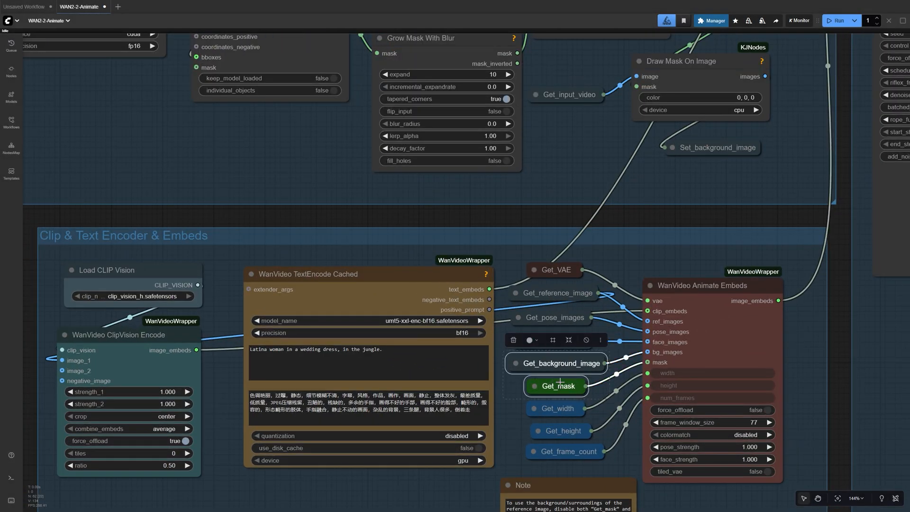
left_click(556, 385)
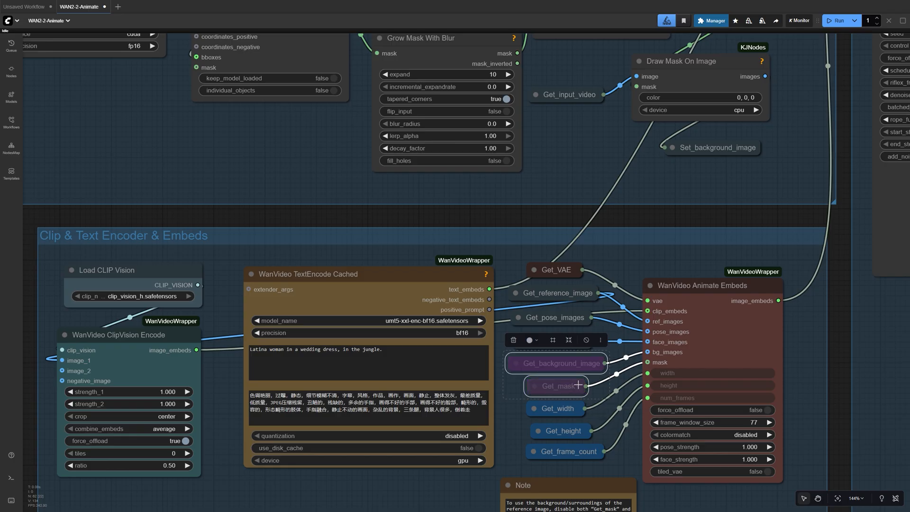
key("ctrl+b")
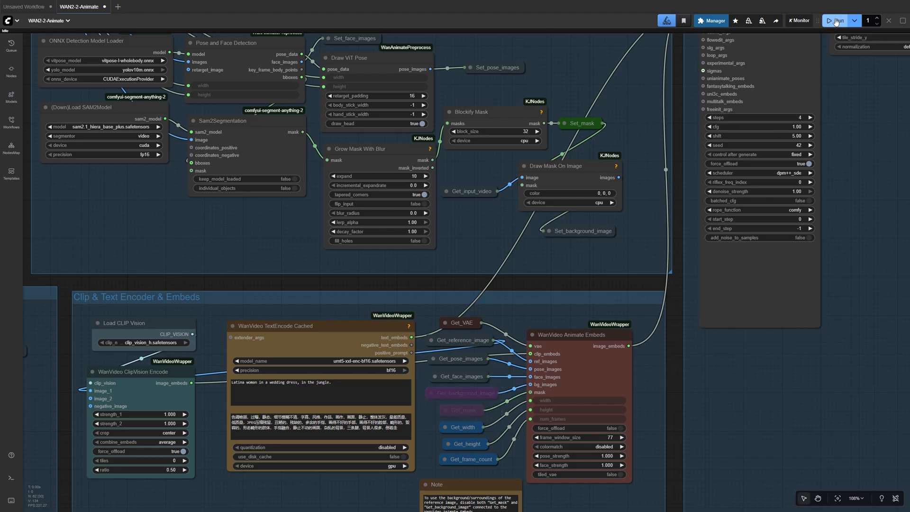
left_click(838, 20)
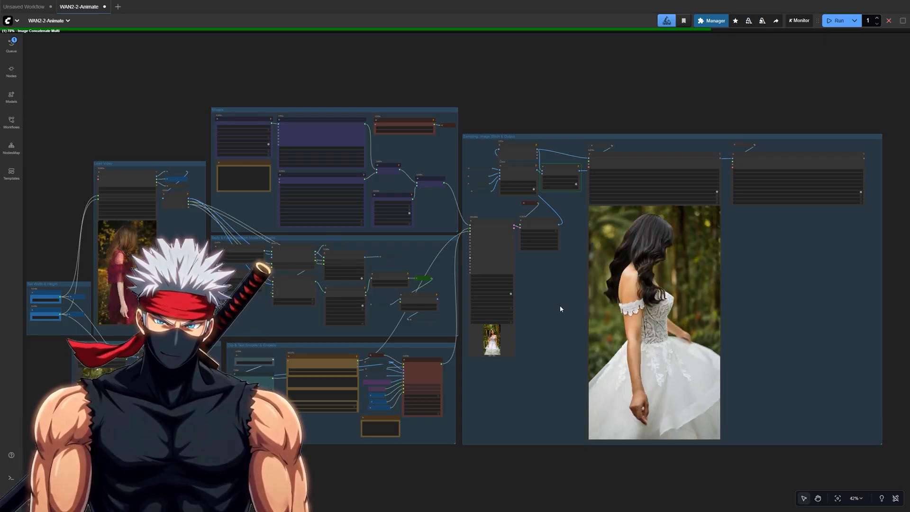
- Keep frame_window_size at 77 in WanVideo Animate Embeds and view the finished jungle bride video
left_click_drag(560, 309, 474, 261)
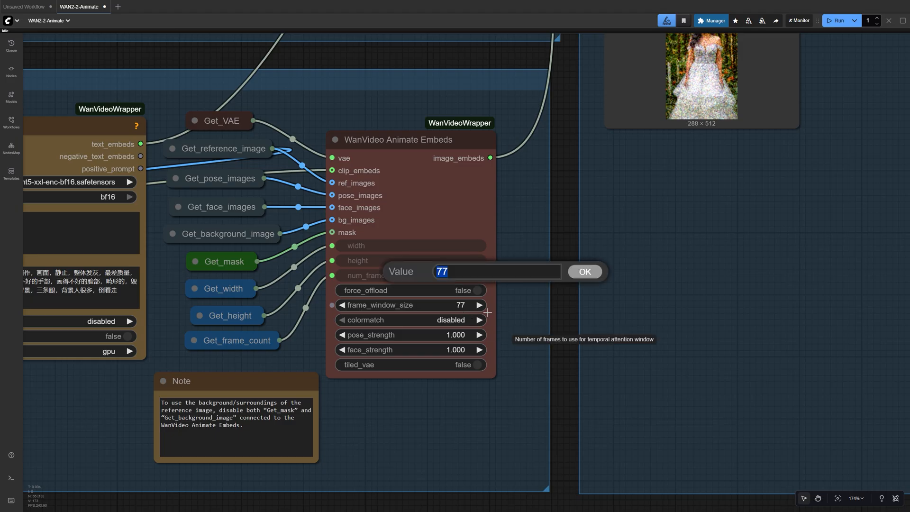
left_click(584, 272)
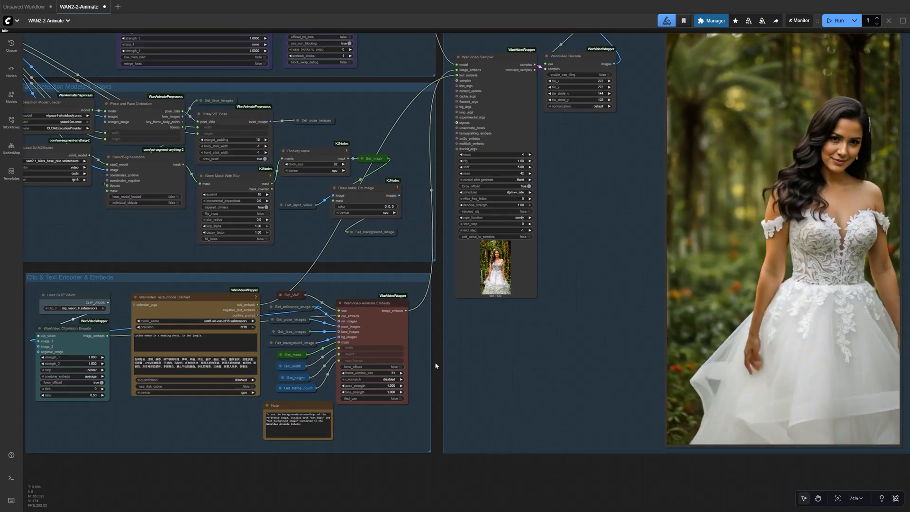
left_click(838, 20)
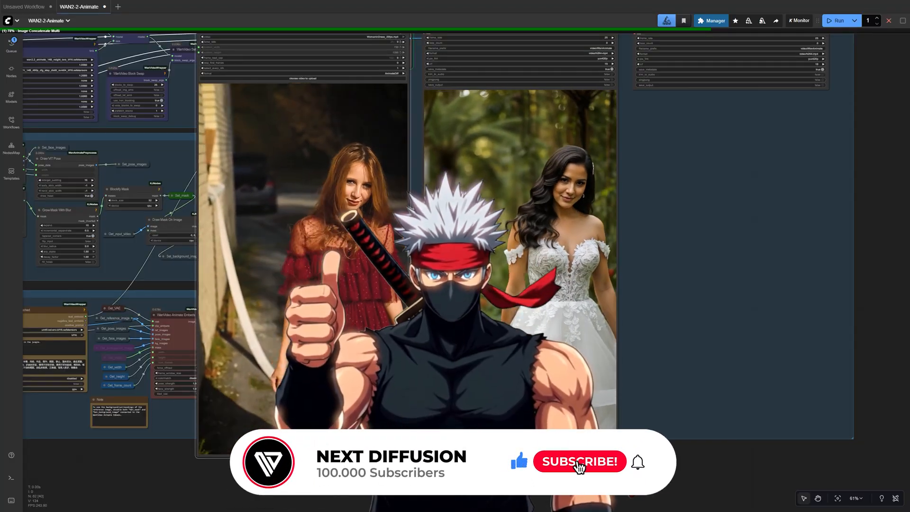
- Play the Video Combine preview showing the red-dress source beside the generated bride clip
left_click(578, 461)
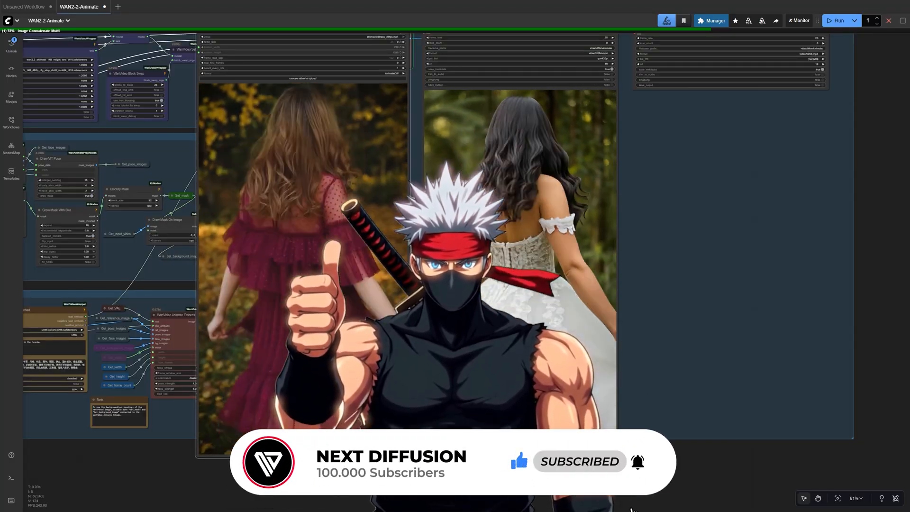